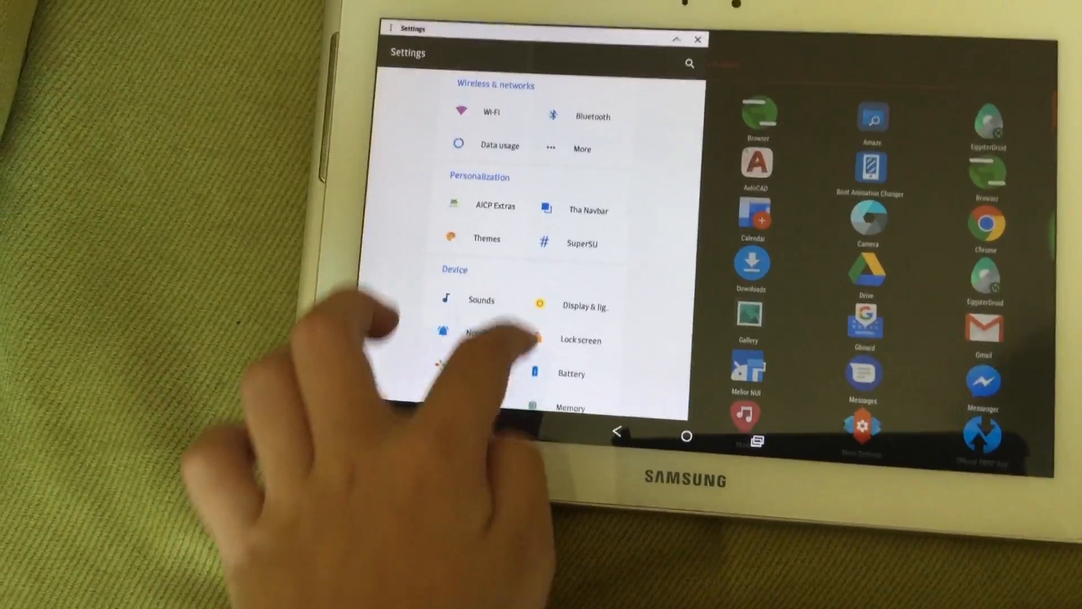
# Scroll down the Settings list toward the About tablet entry
pyautogui.scroll(-3)
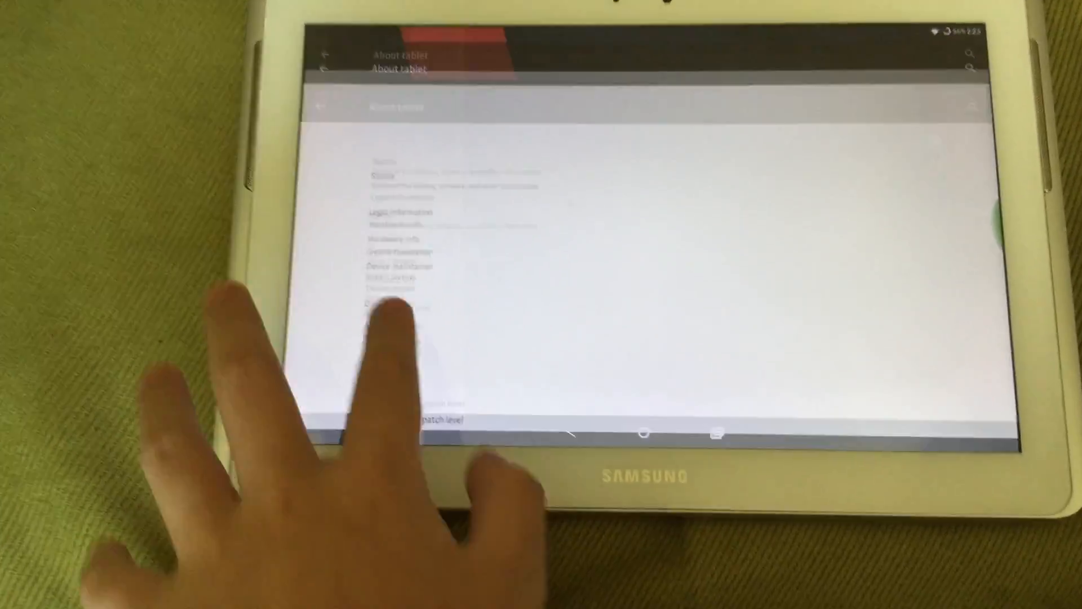
pyautogui.click(397, 290)
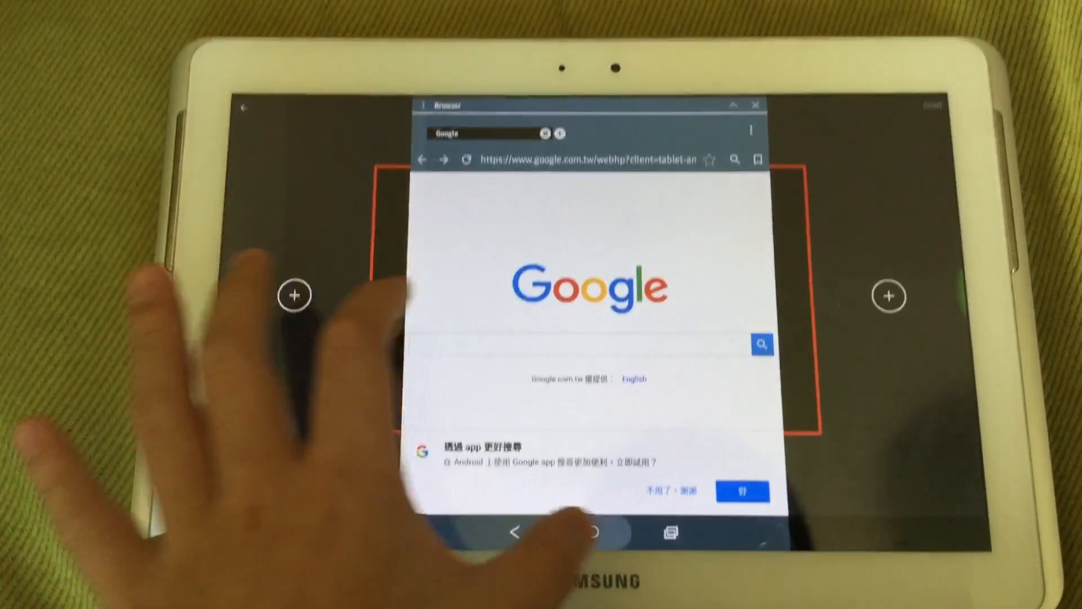
# Snap the Browser's Google page window across the top half of the screen
pyautogui.click(593, 531)
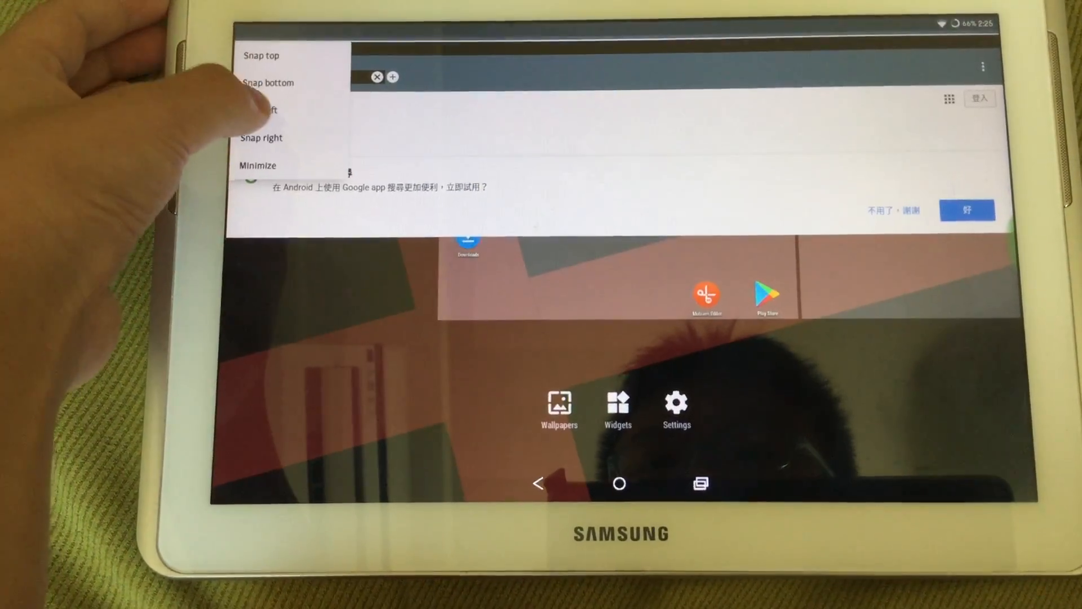
# Move the Browser window aside from its window menu and bring Settings back
pyautogui.click(258, 110)
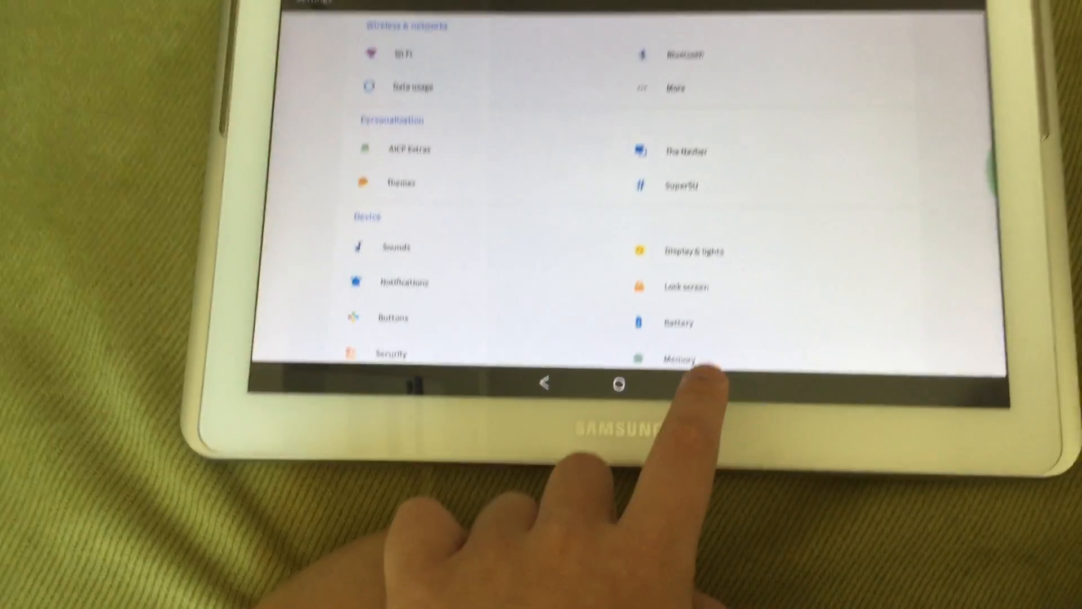
pyautogui.click(619, 385)
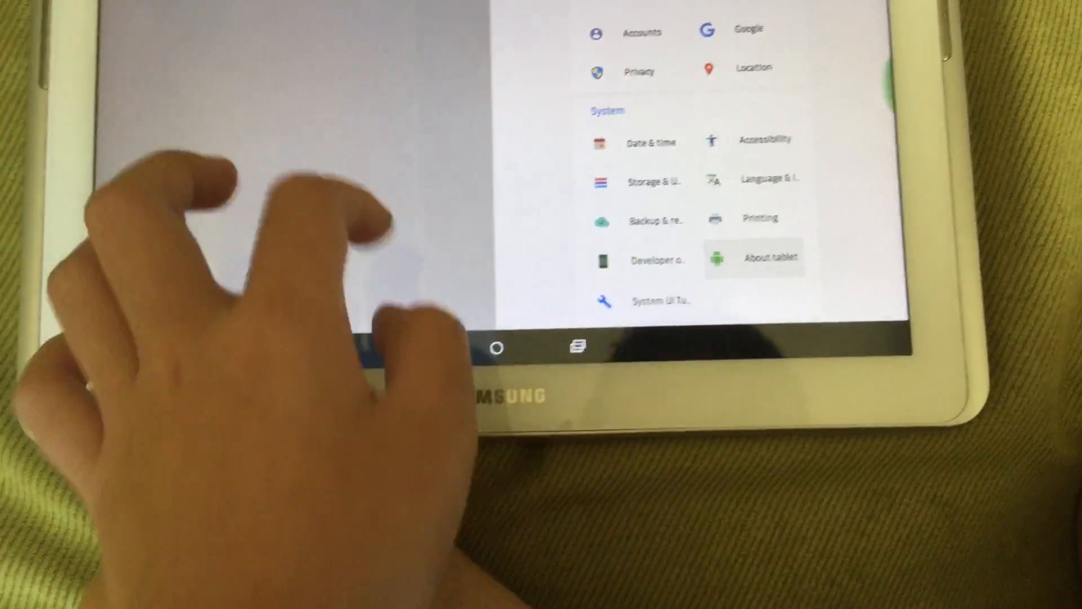
# Open About tablet from the System section of the right-snapped Settings window
pyautogui.click(772, 258)
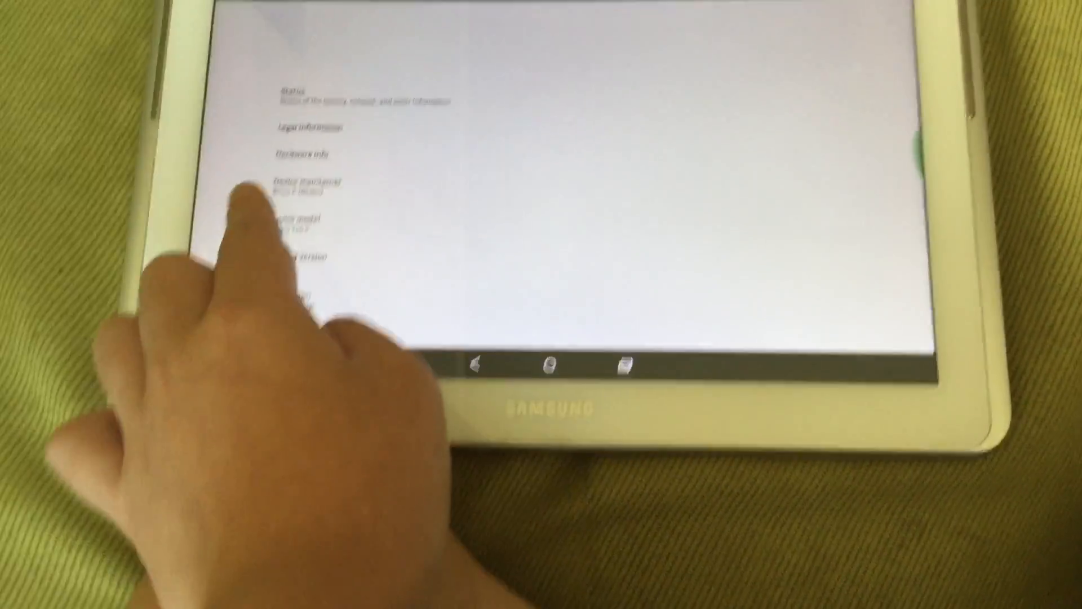